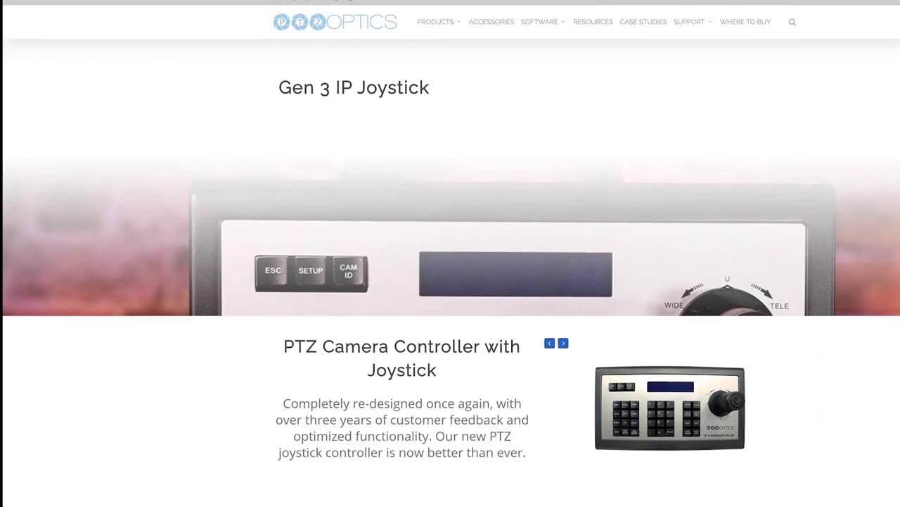
scroll(down, 3)
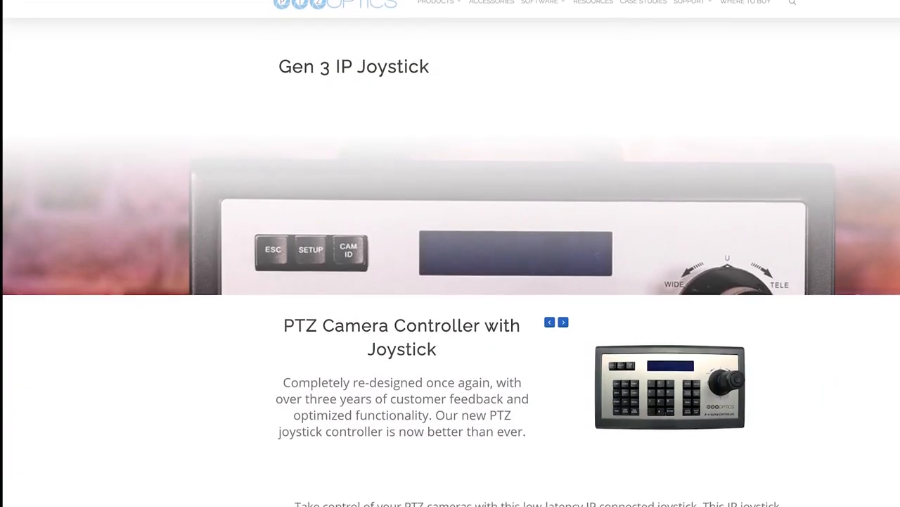